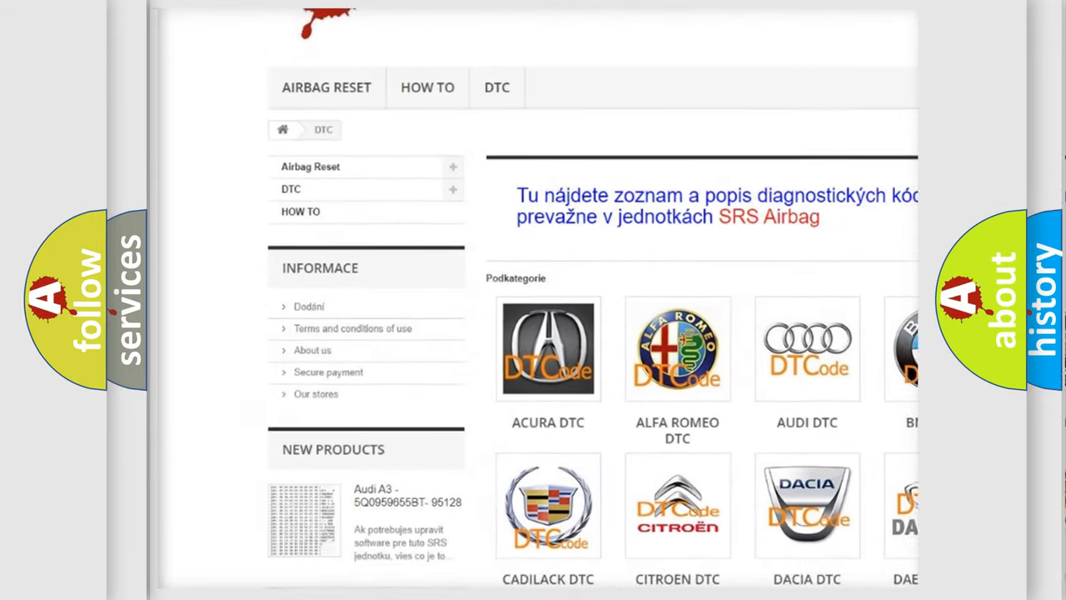
# Scroll down the DTC category page past the brand logos to the B-code list.
pyautogui.scroll(-3)
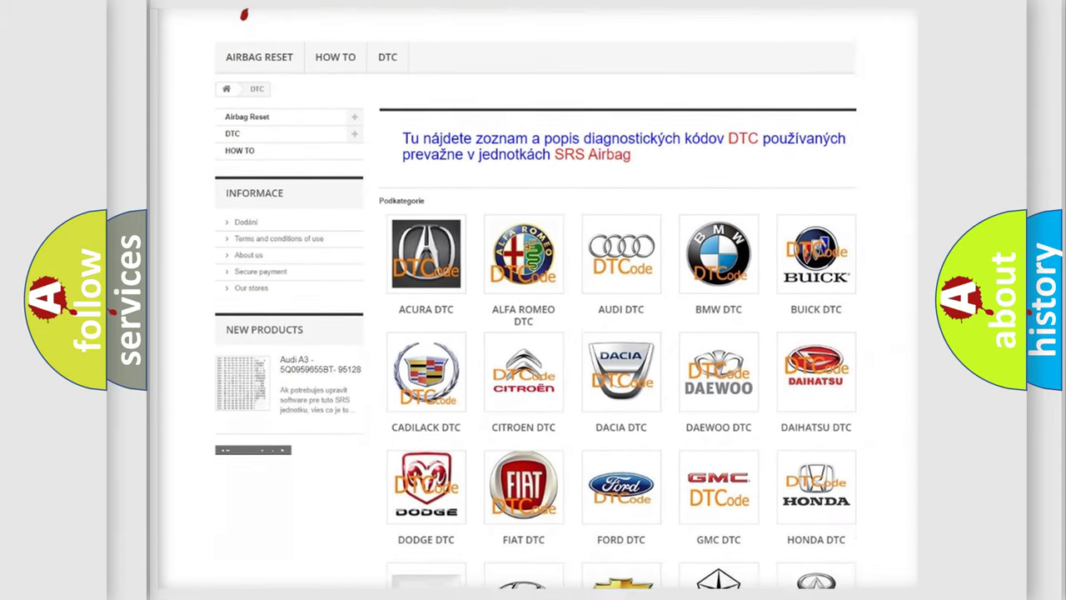
pyautogui.scroll(-3)
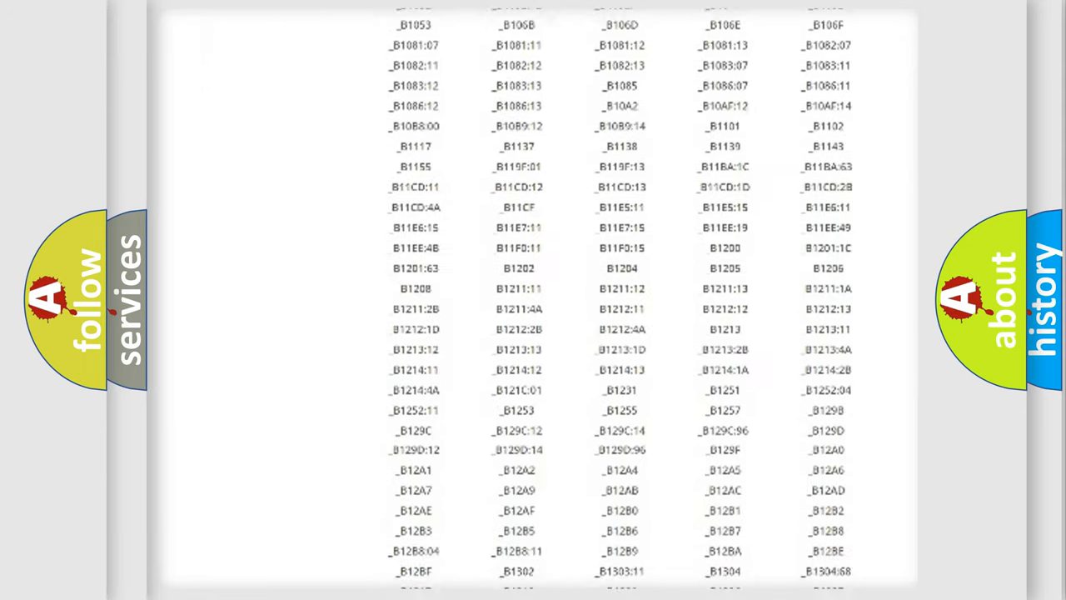
pyautogui.scroll(-3)
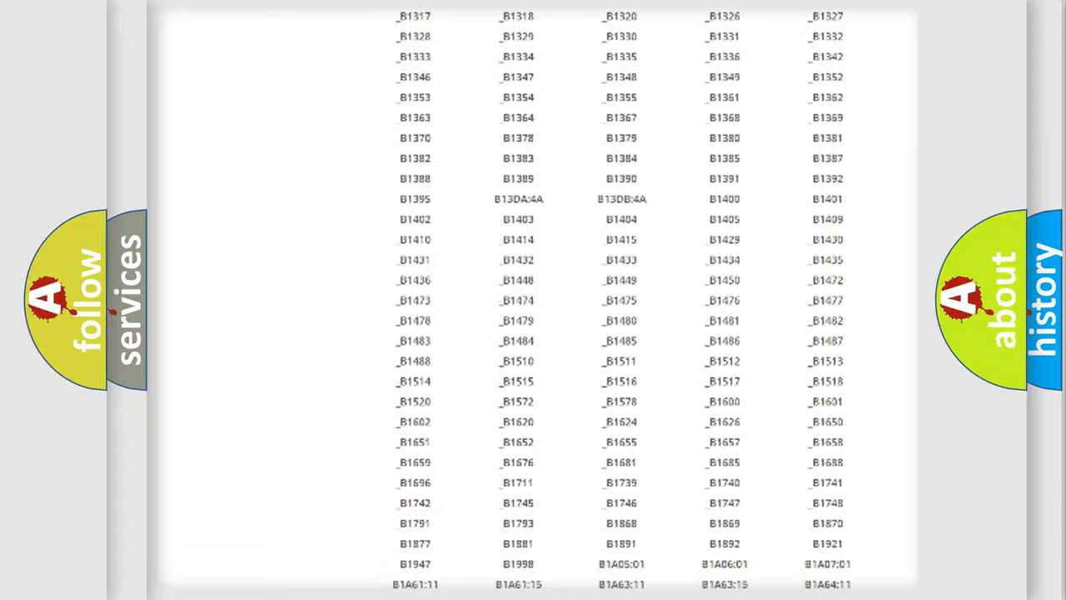
pyautogui.scroll(3)
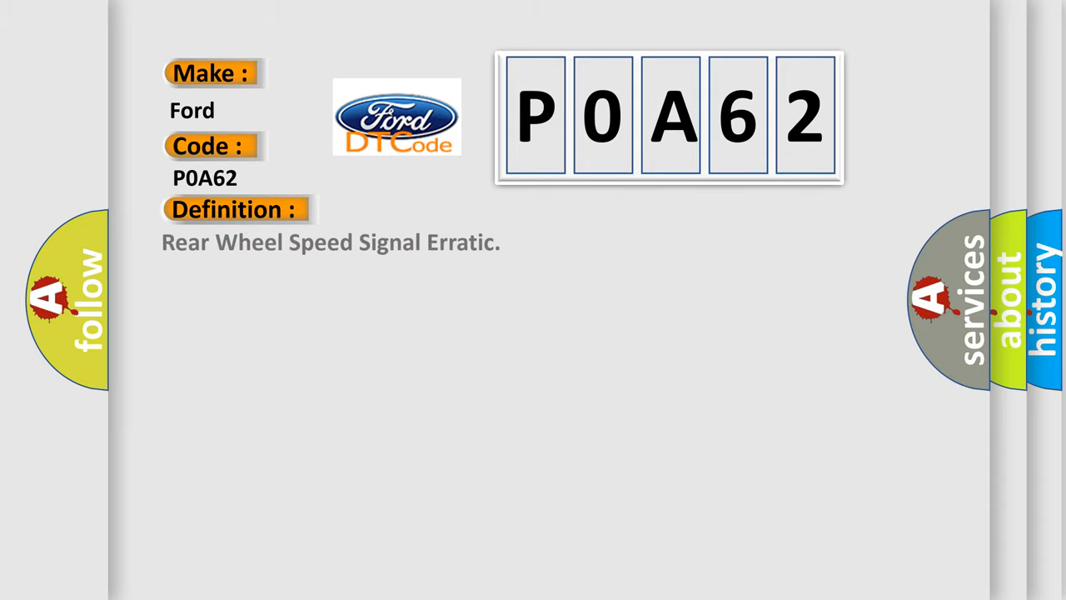
# Place the cursor on the slide to enter the P0A62 undervoltage description text.
pyautogui.click(433, 209)
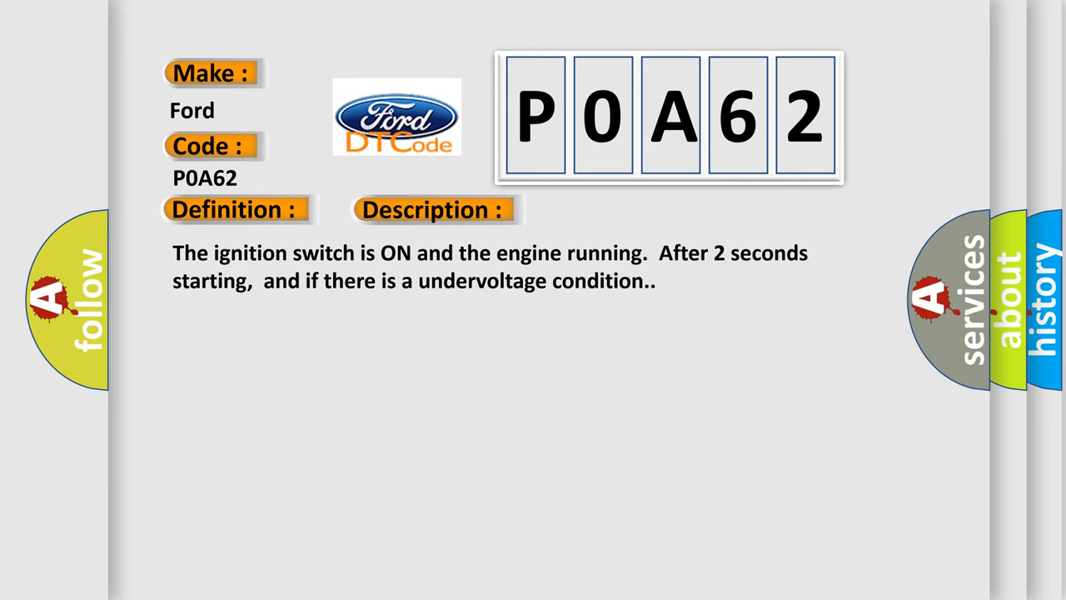